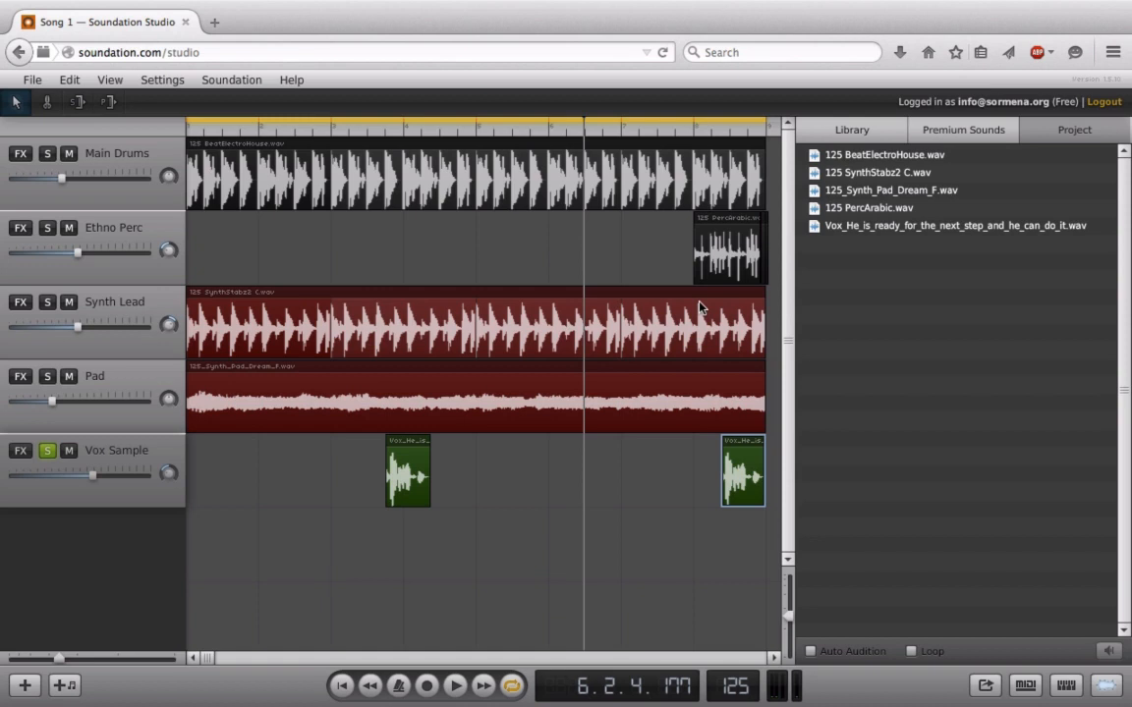
{"action": "mouse_move", "coordinate": [1115, 537]}
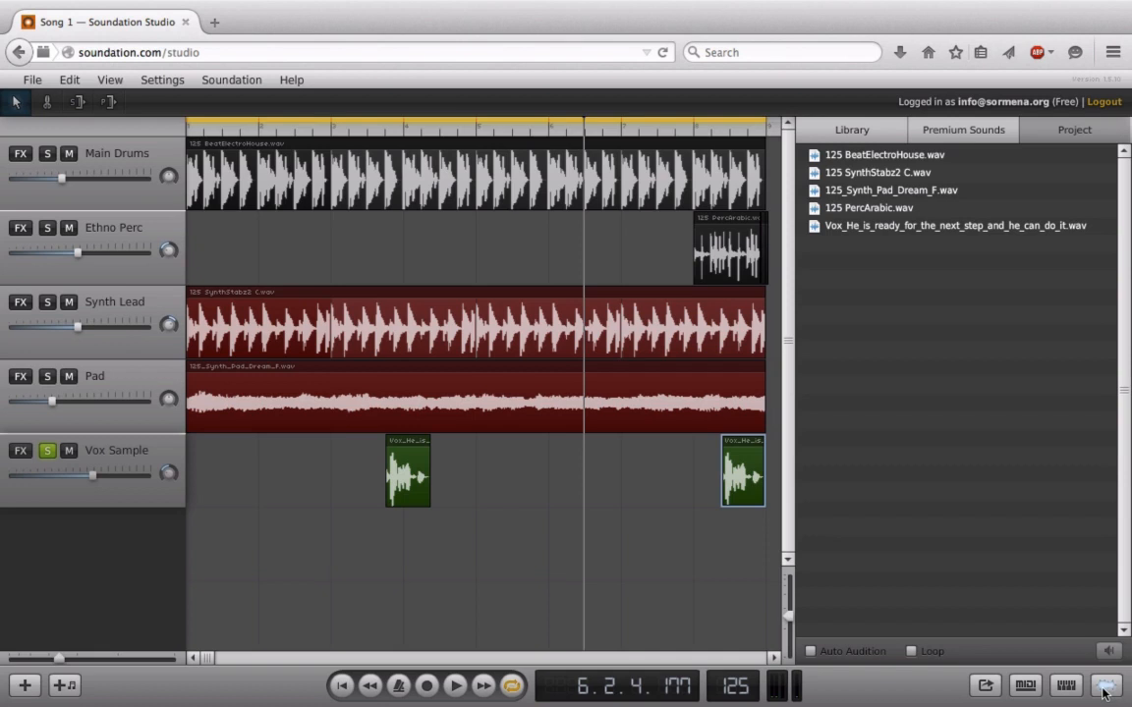
- Hide the Library/Project panel so the five-track arrangement fills the window
{"action": "left_click", "coordinate": [1105, 685]}
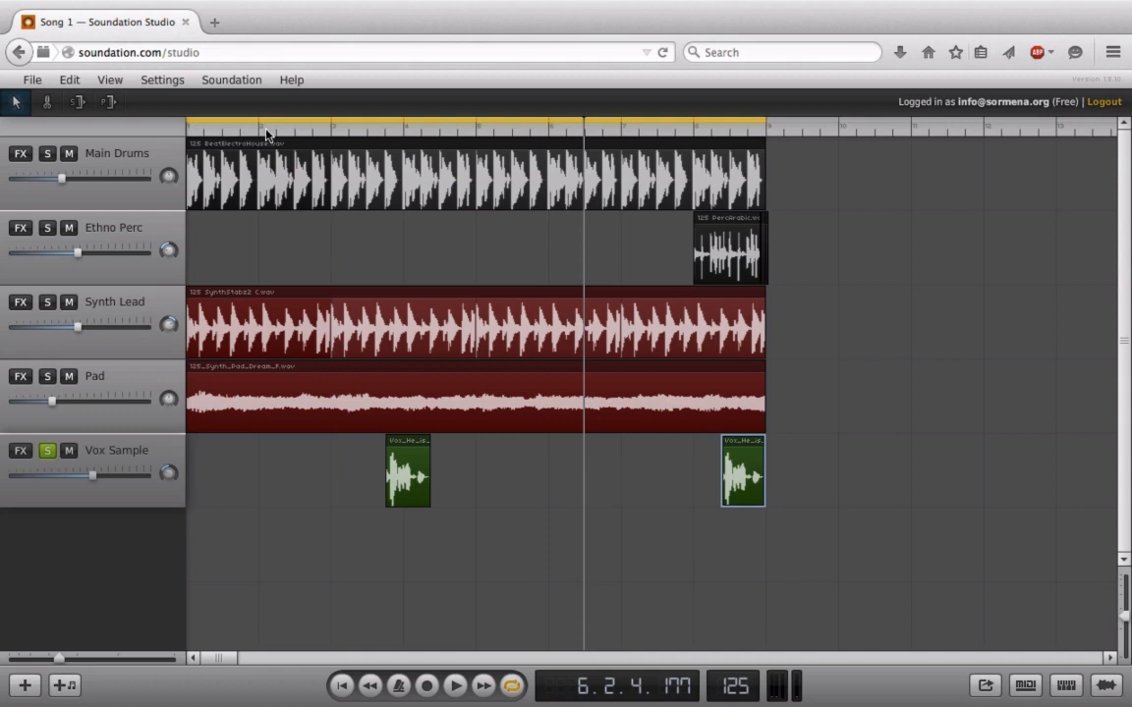
{"action": "mouse_move", "coordinate": [96, 159]}
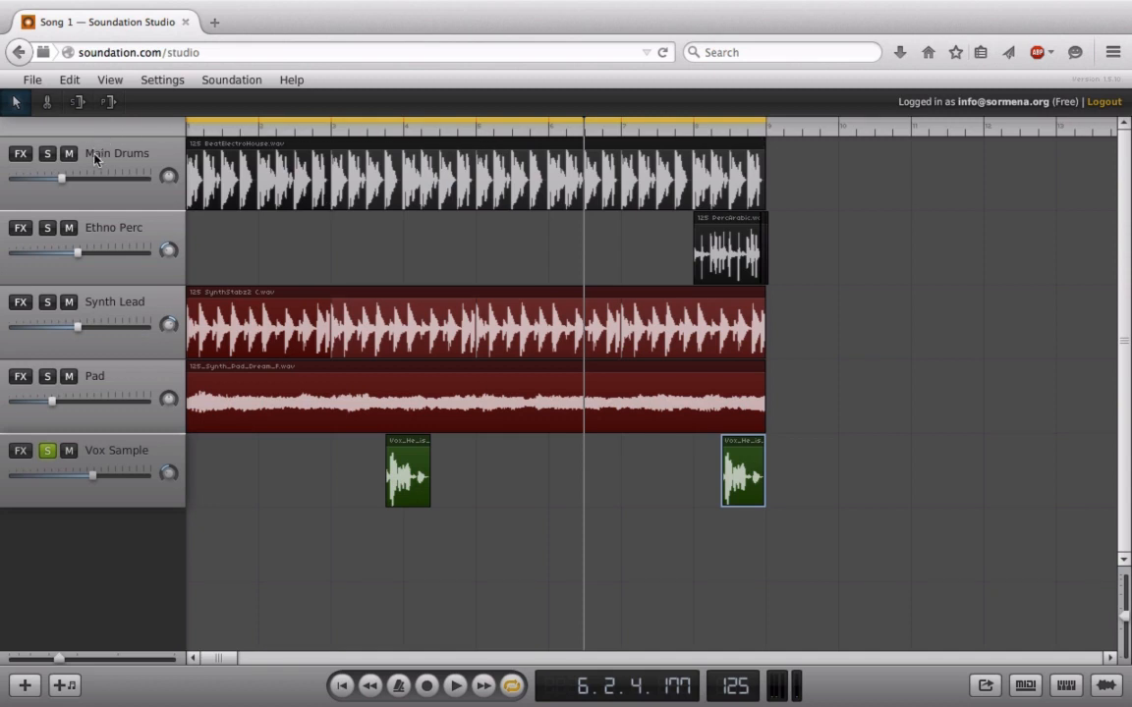
{"action": "mouse_move", "coordinate": [120, 161]}
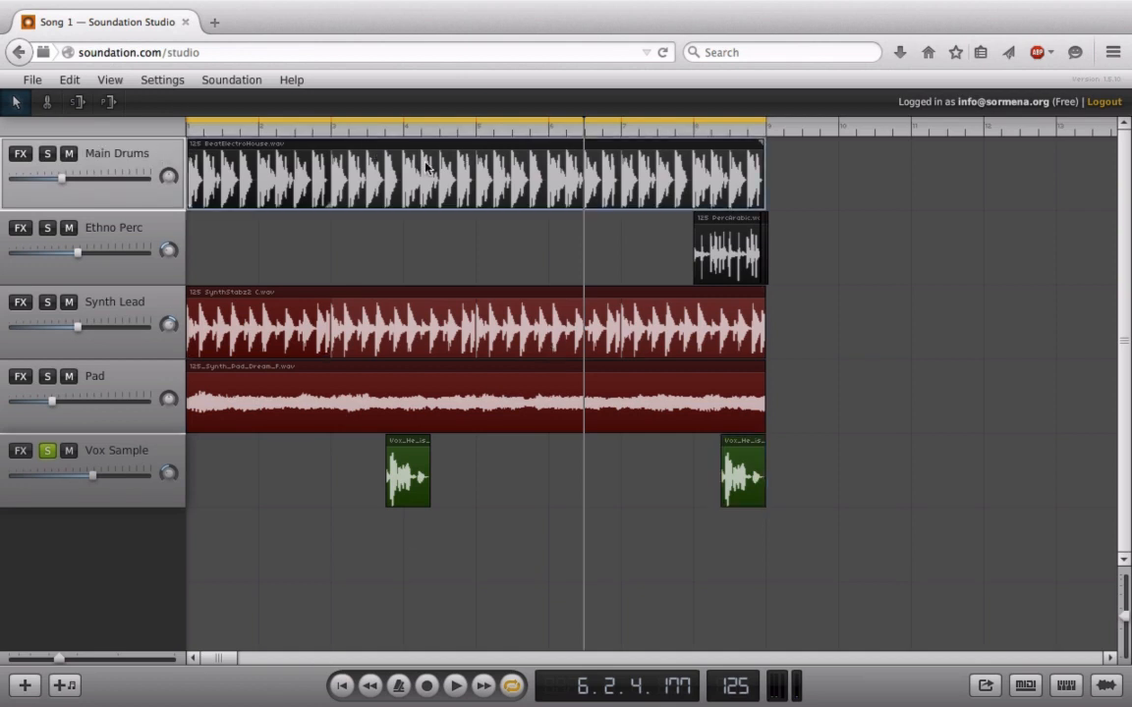
{"action": "right_click", "coordinate": [427, 172]}
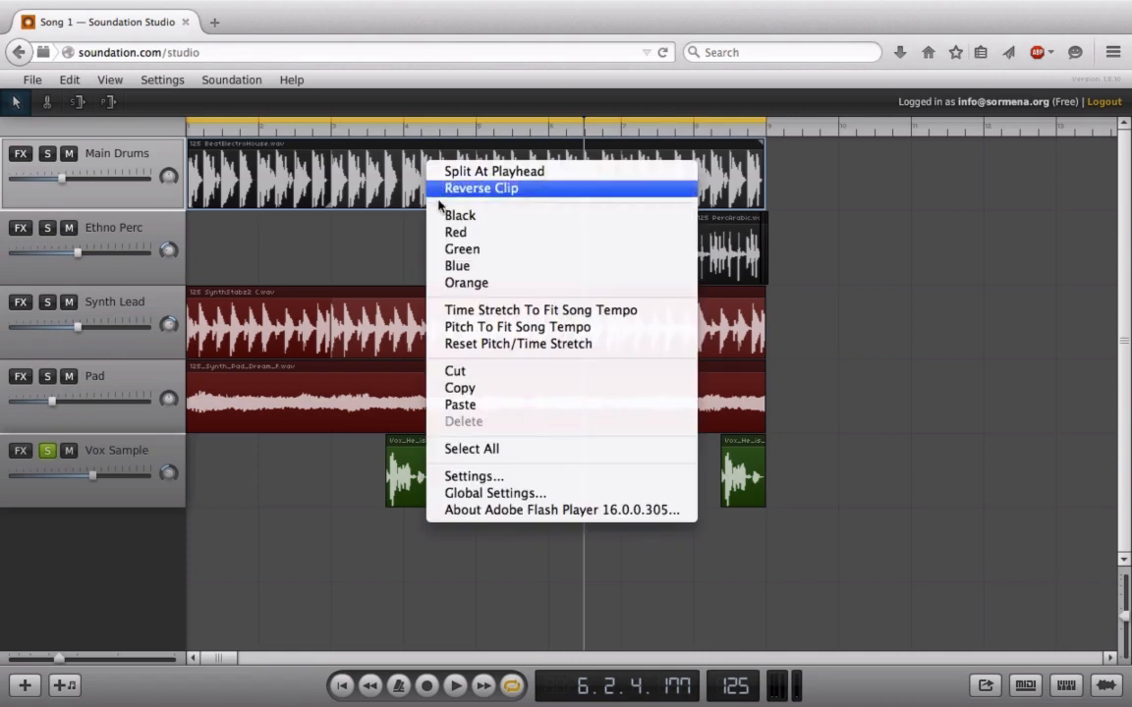
{"action": "mouse_move", "coordinate": [457, 233]}
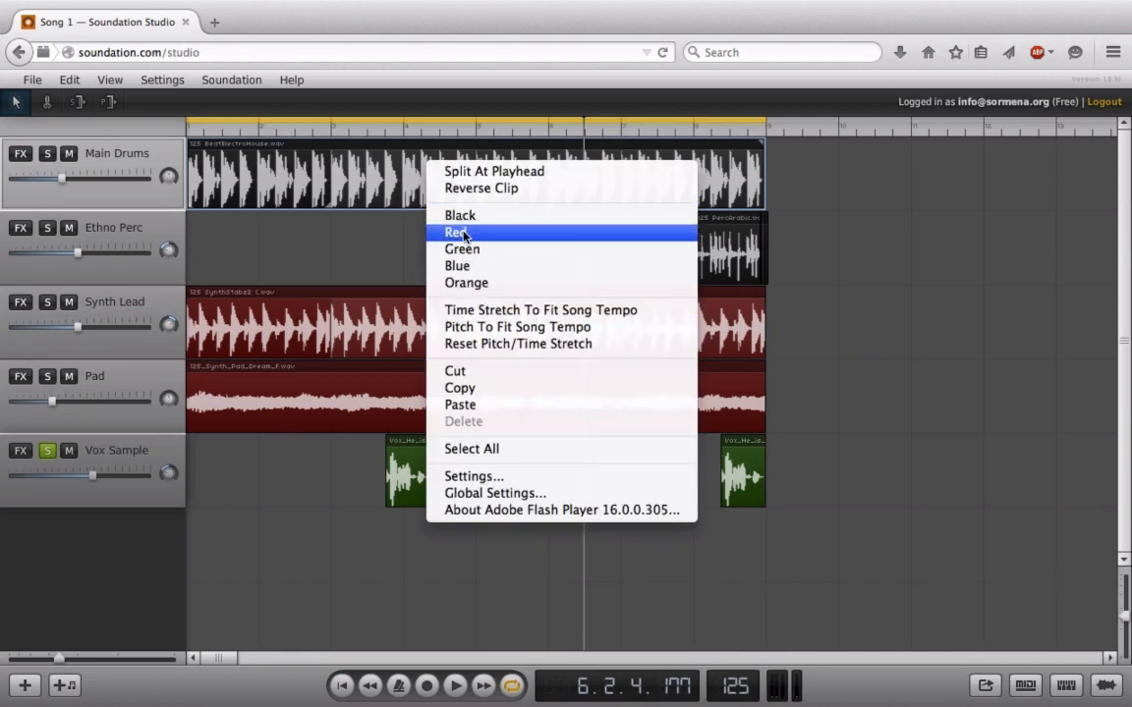
{"action": "left_click", "coordinate": [456, 232]}
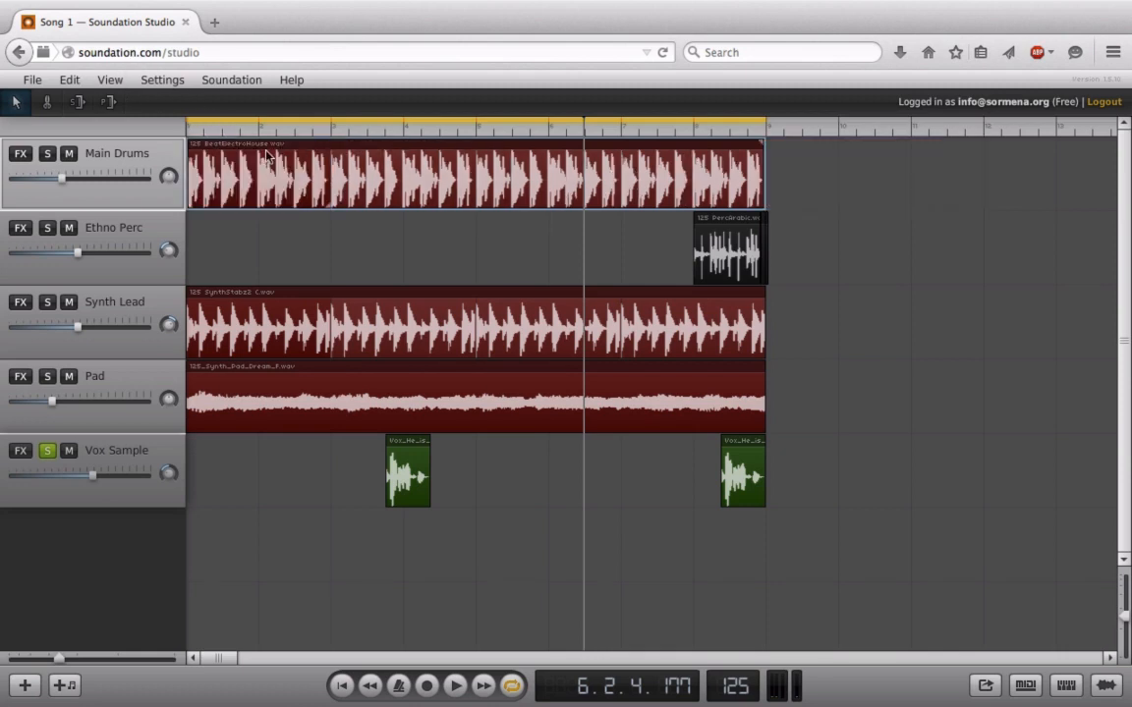
{"action": "right_click", "coordinate": [265, 157]}
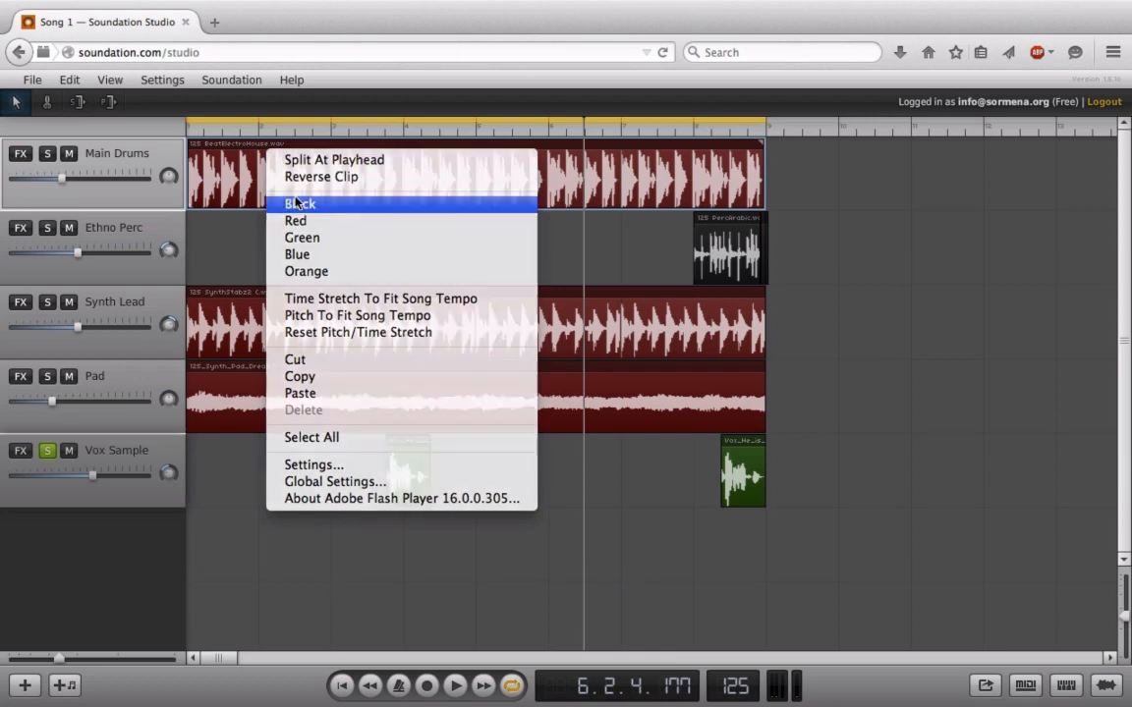
{"action": "left_click", "coordinate": [299, 204]}
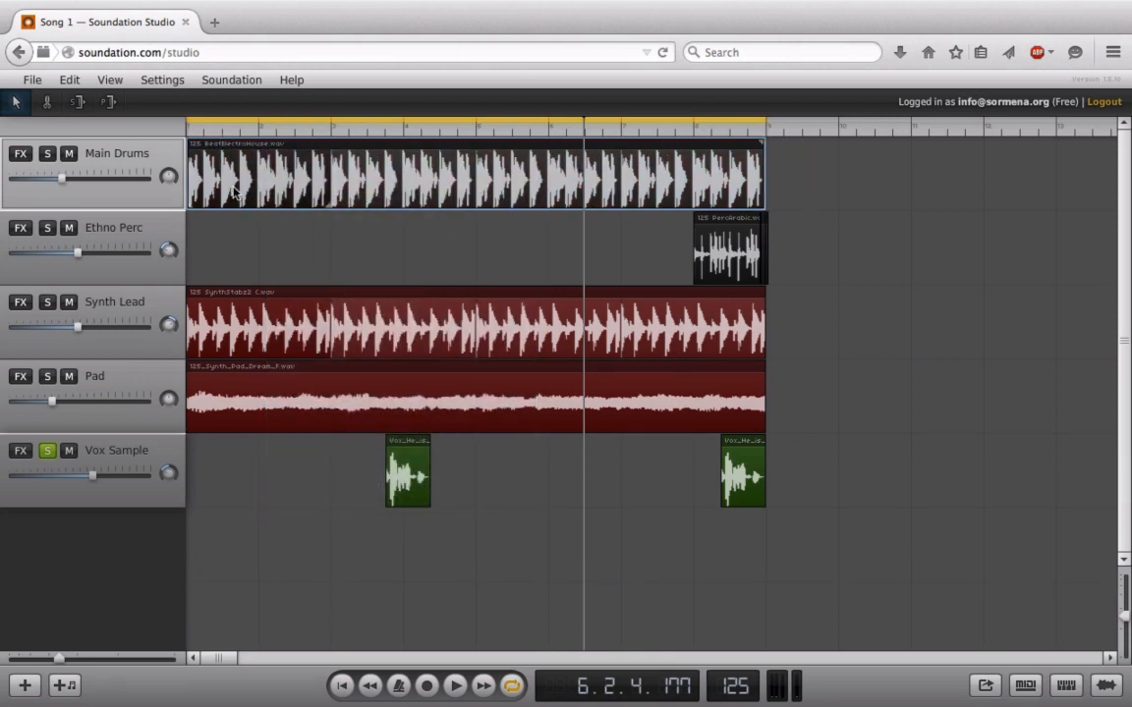
{"action": "mouse_move", "coordinate": [330, 177]}
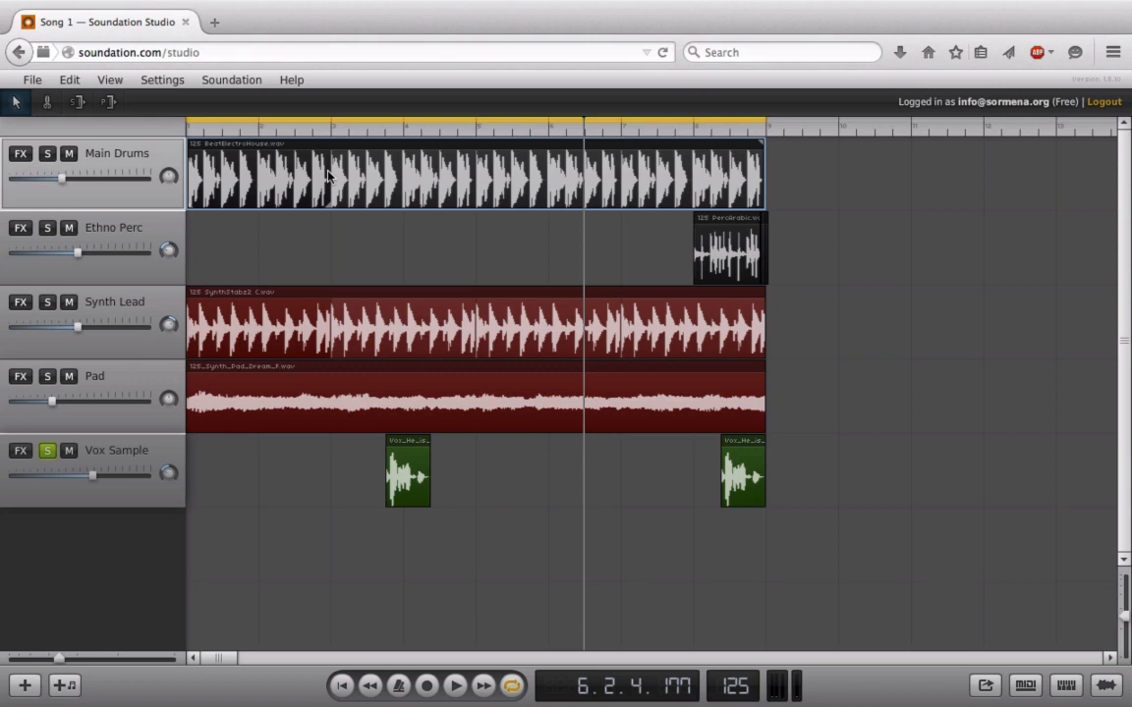
{"action": "mouse_move", "coordinate": [277, 157]}
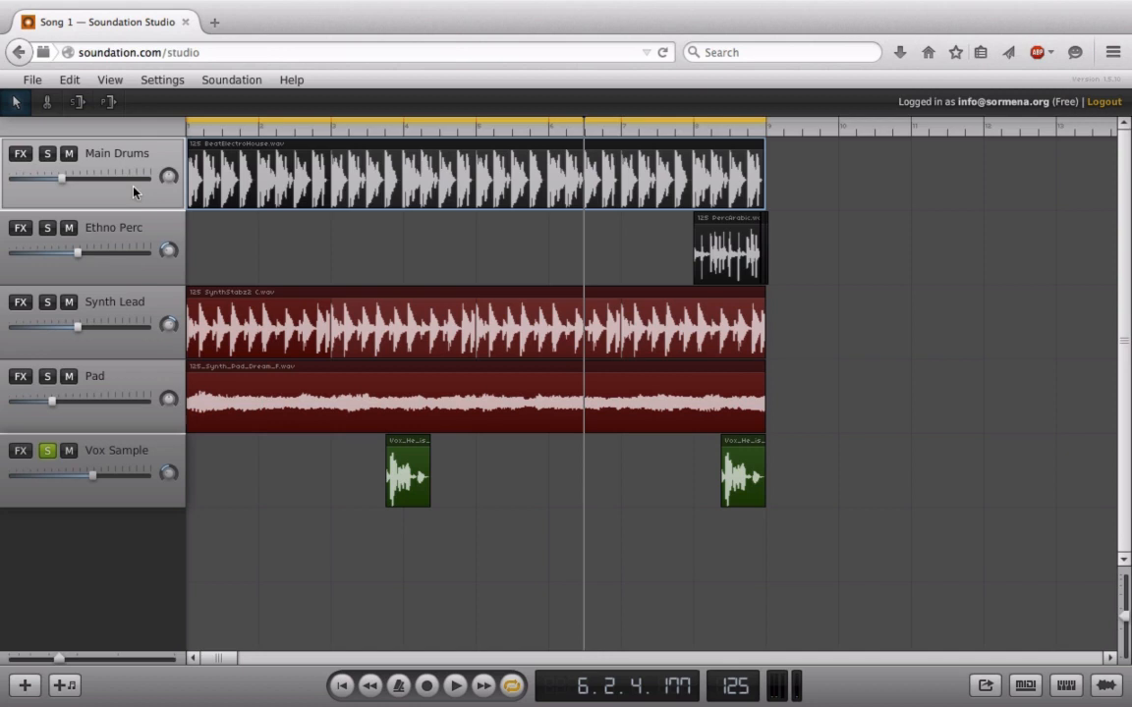
{"action": "mouse_move", "coordinate": [128, 414]}
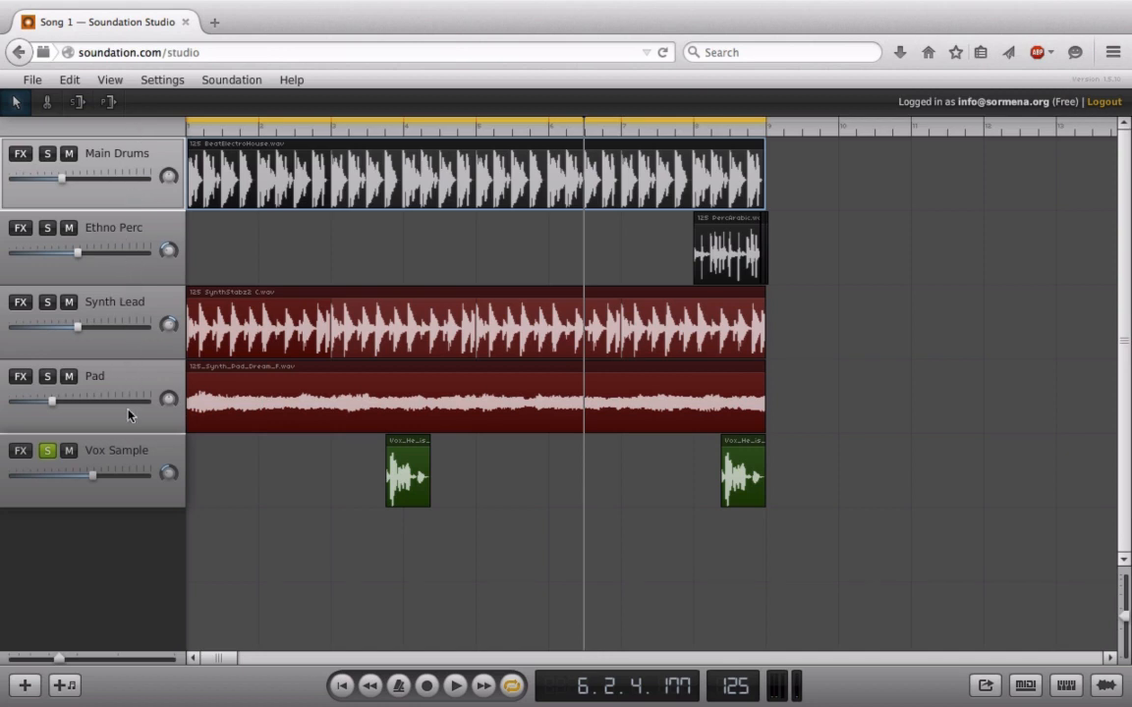
{"action": "mouse_move", "coordinate": [147, 488]}
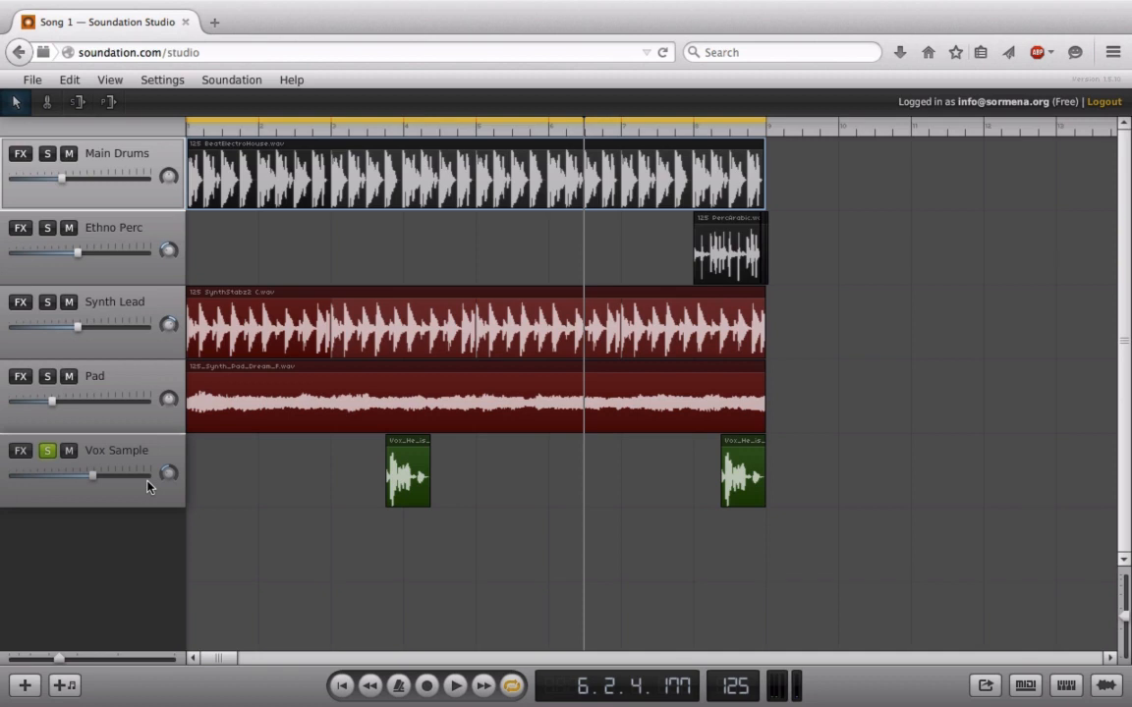
{"action": "mouse_move", "coordinate": [153, 288]}
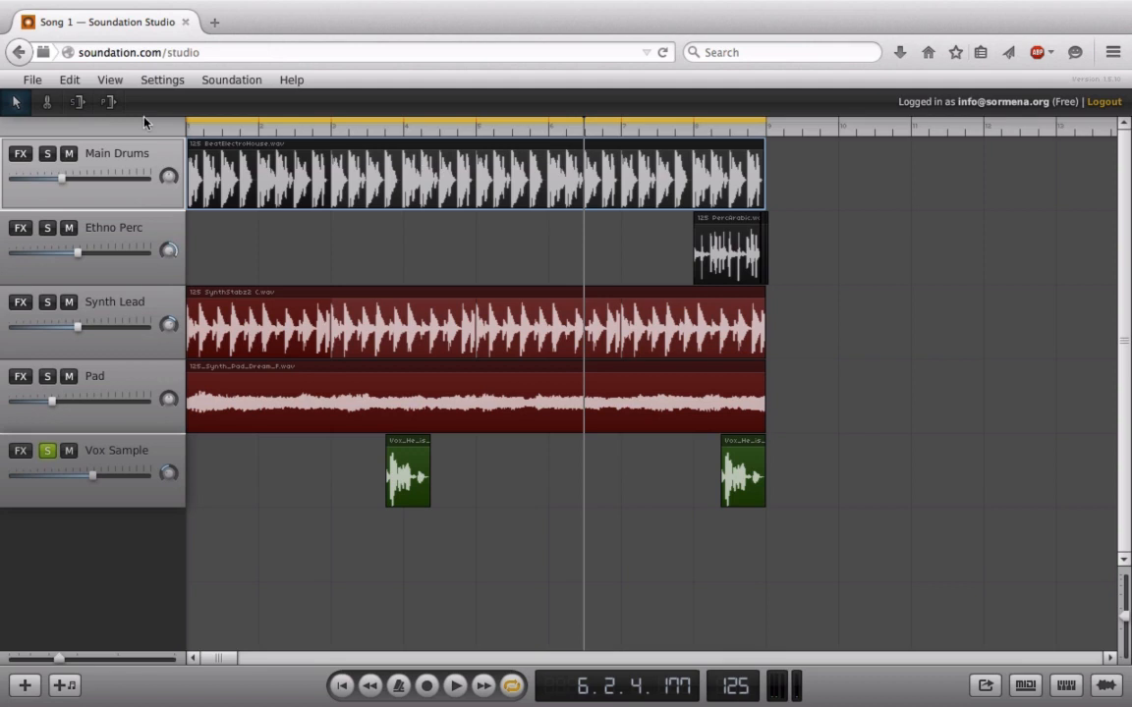
{"action": "mouse_move", "coordinate": [157, 243]}
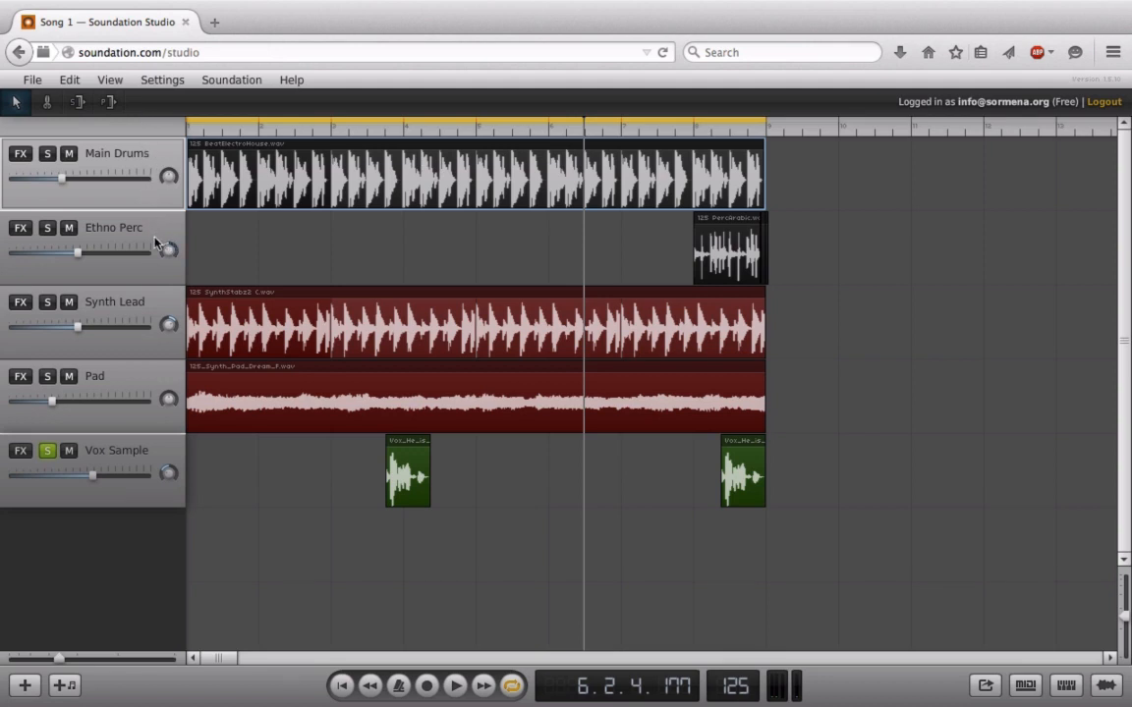
{"action": "mouse_move", "coordinate": [155, 257]}
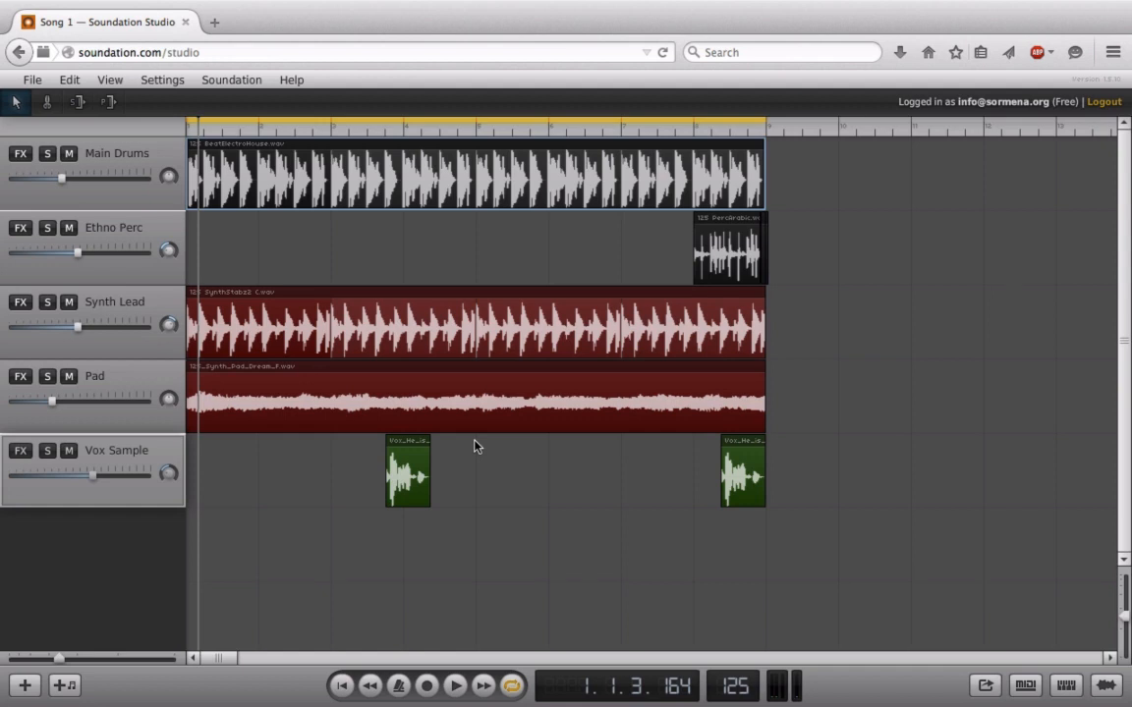
{"action": "mouse_move", "coordinate": [165, 243]}
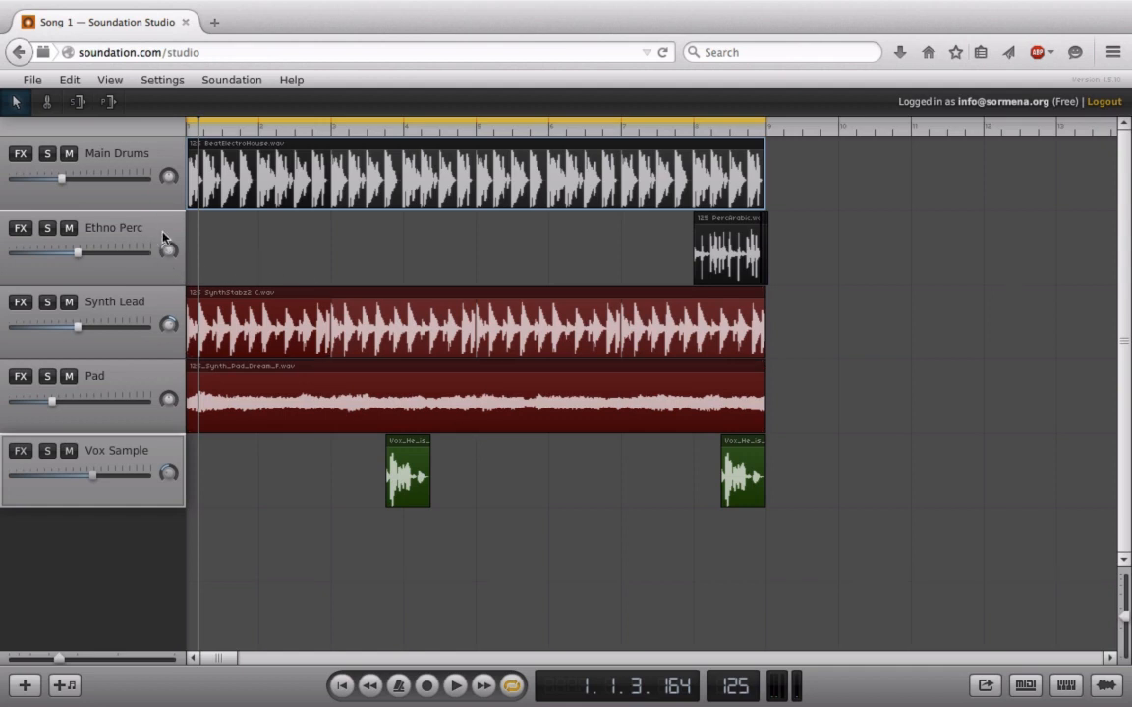
{"action": "mouse_move", "coordinate": [168, 487]}
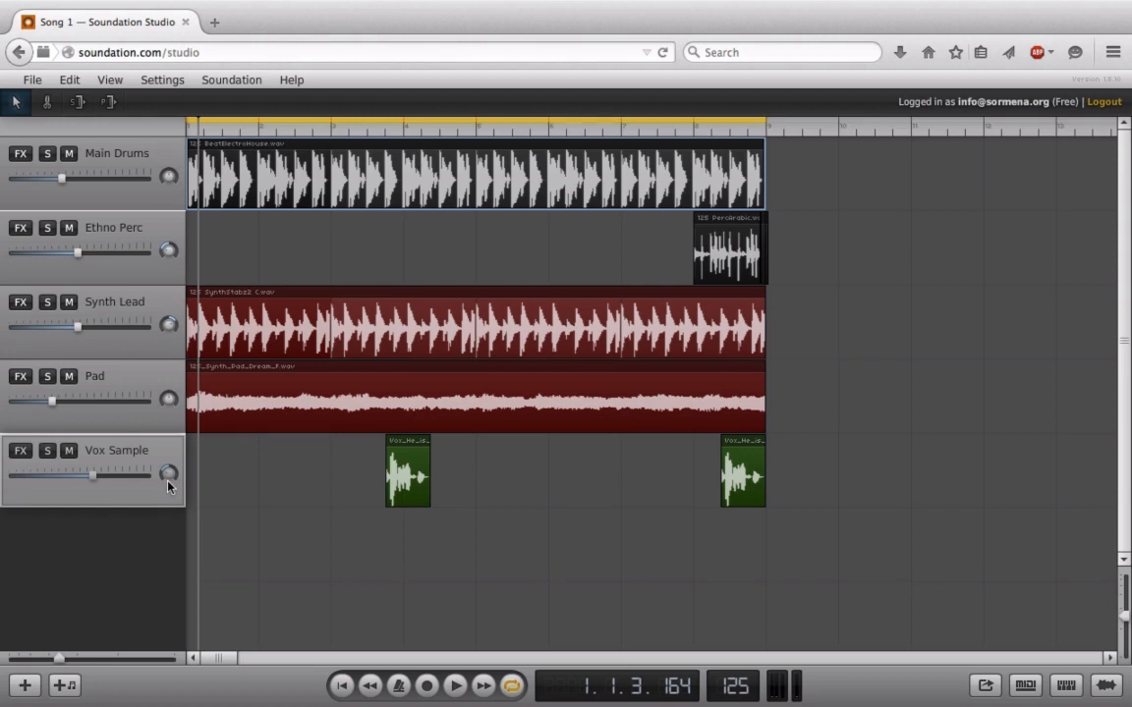
{"action": "mouse_move", "coordinate": [175, 509]}
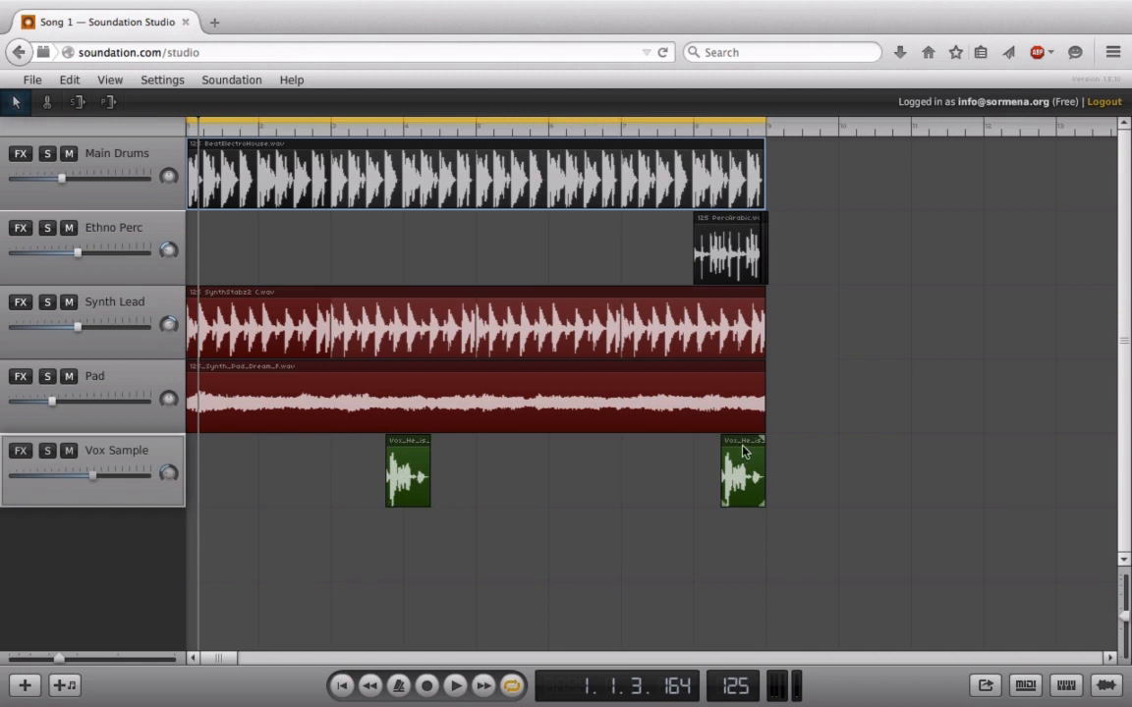
{"action": "mouse_move", "coordinate": [742, 452]}
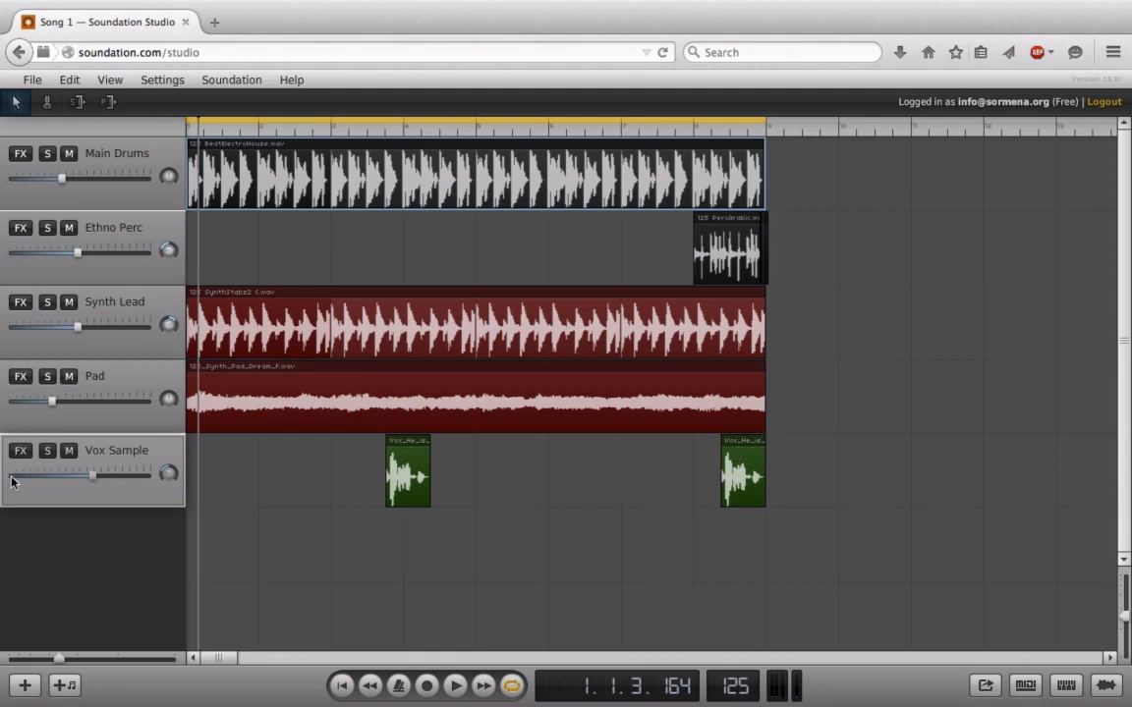
{"action": "mouse_move", "coordinate": [134, 454]}
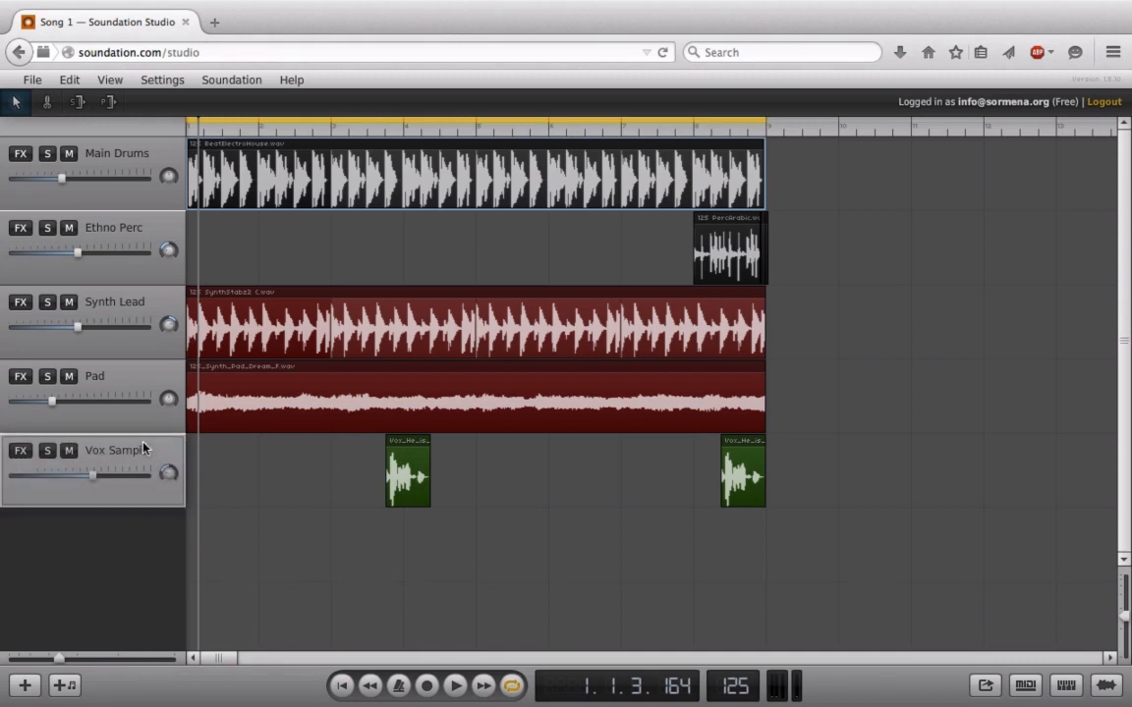
- Bring up the context menu for the Vox Sample track
{"action": "right_click", "coordinate": [142, 450]}
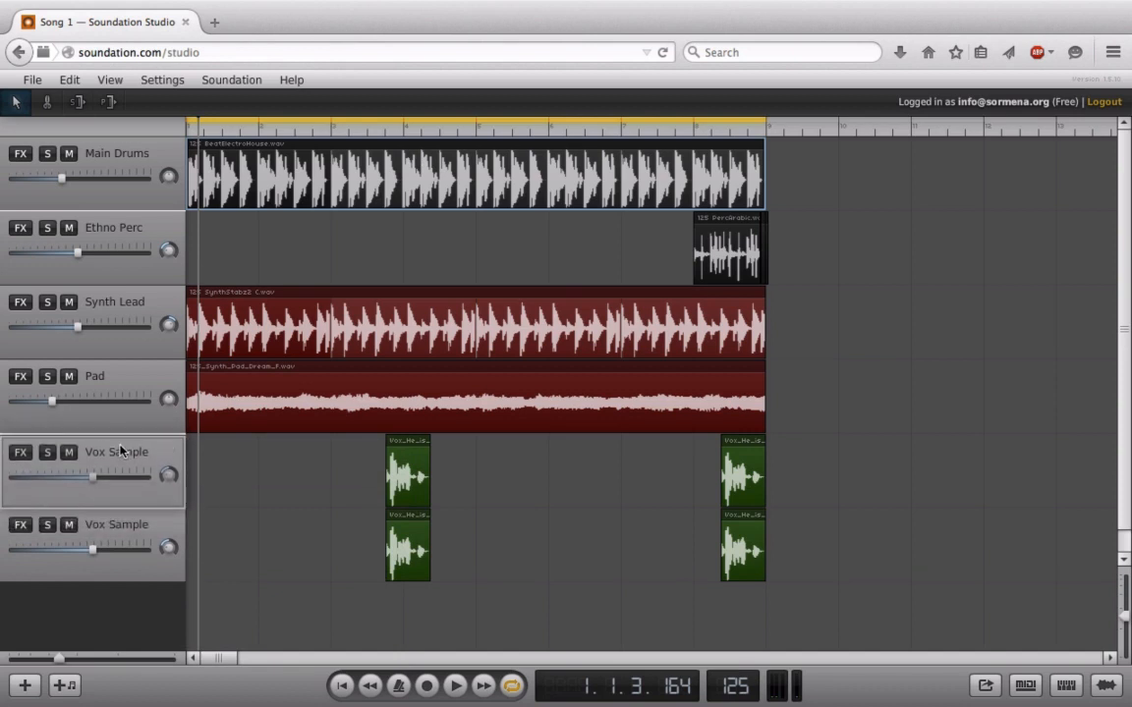
{"action": "mouse_move", "coordinate": [449, 545]}
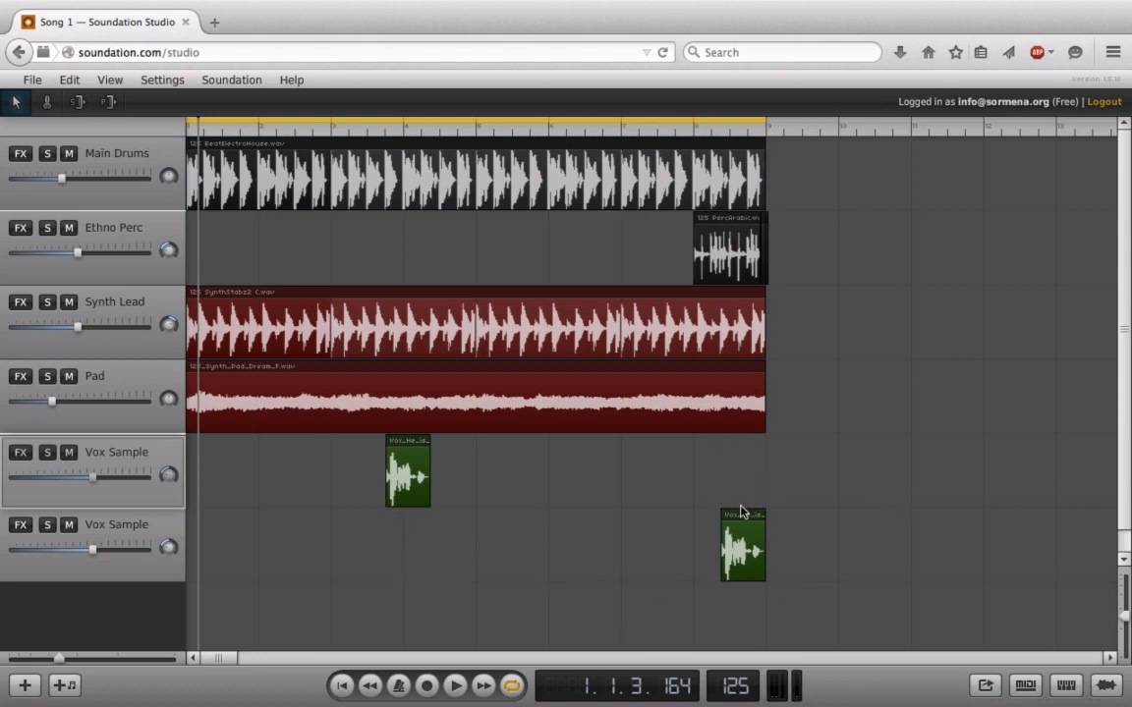
{"action": "mouse_move", "coordinate": [307, 476]}
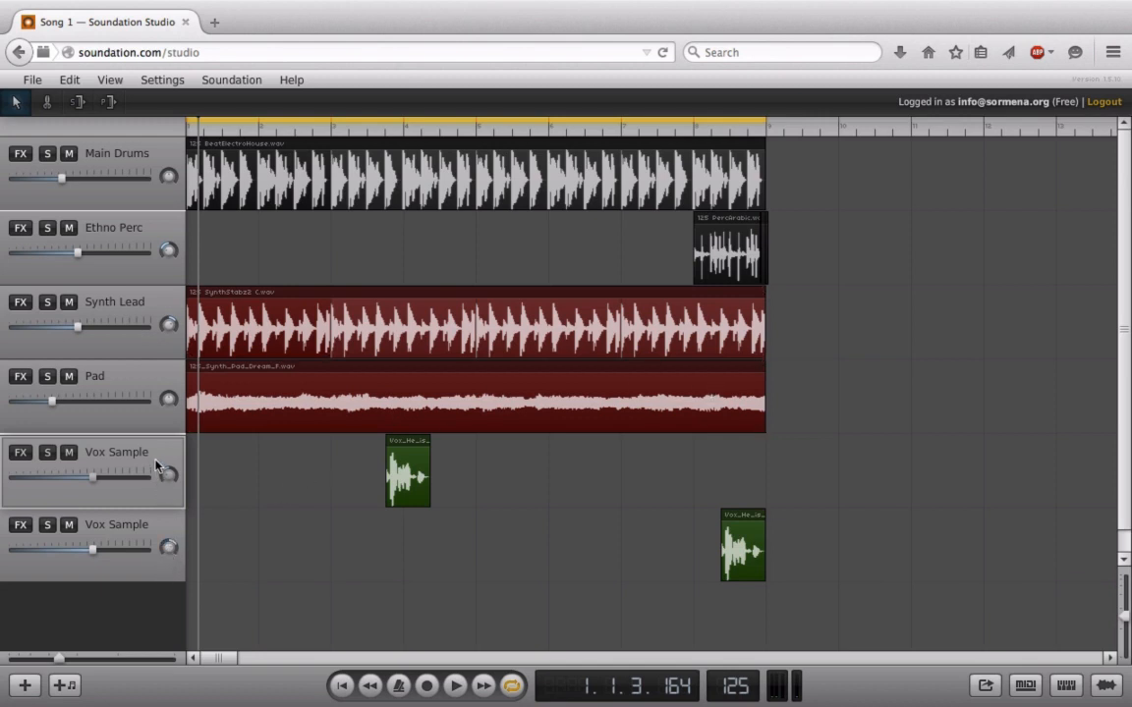
{"action": "left_click", "coordinate": [341, 685]}
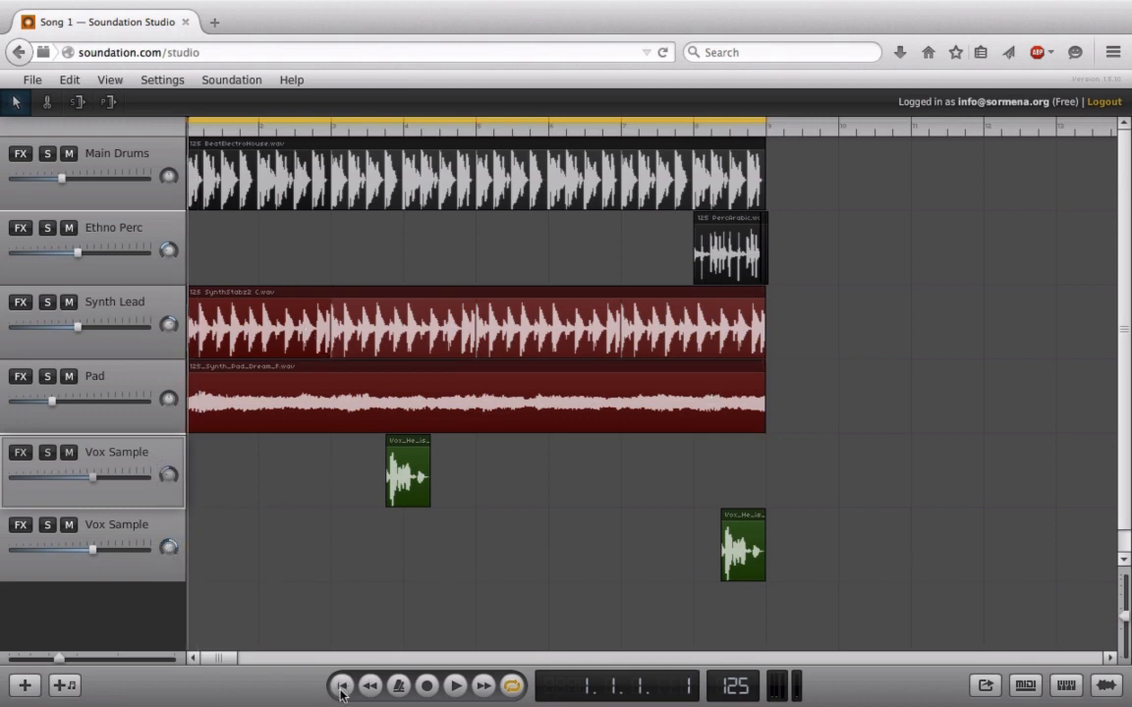
{"action": "left_click", "coordinate": [454, 685]}
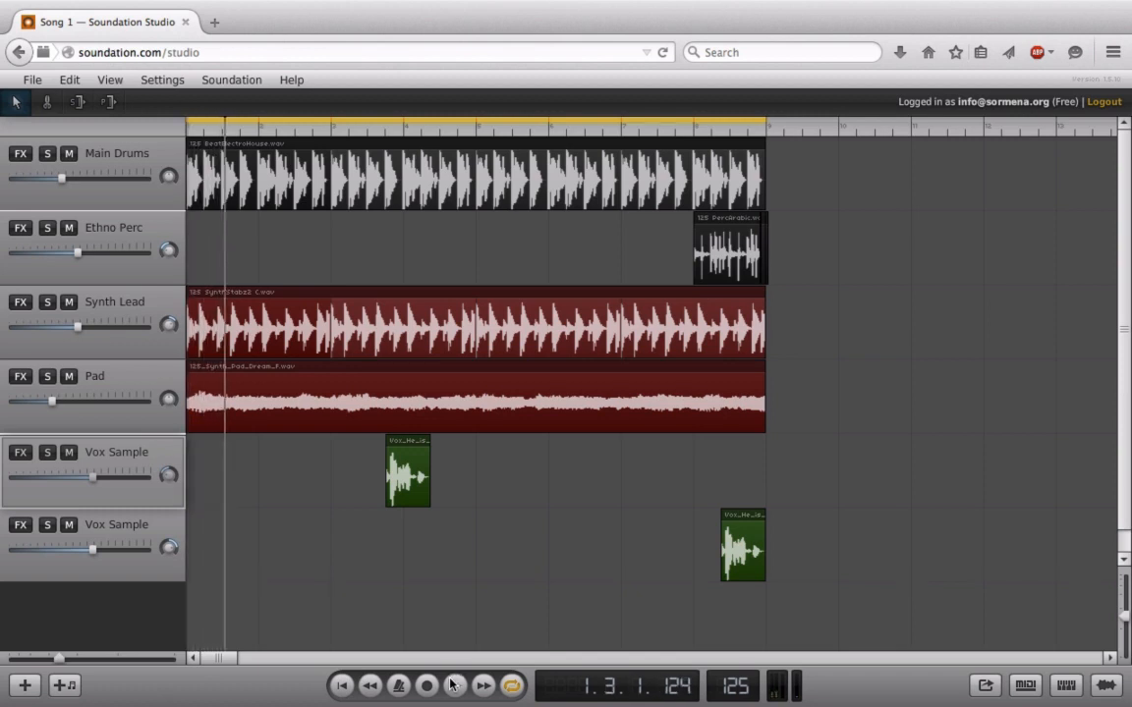
{"action": "left_click", "coordinate": [426, 685]}
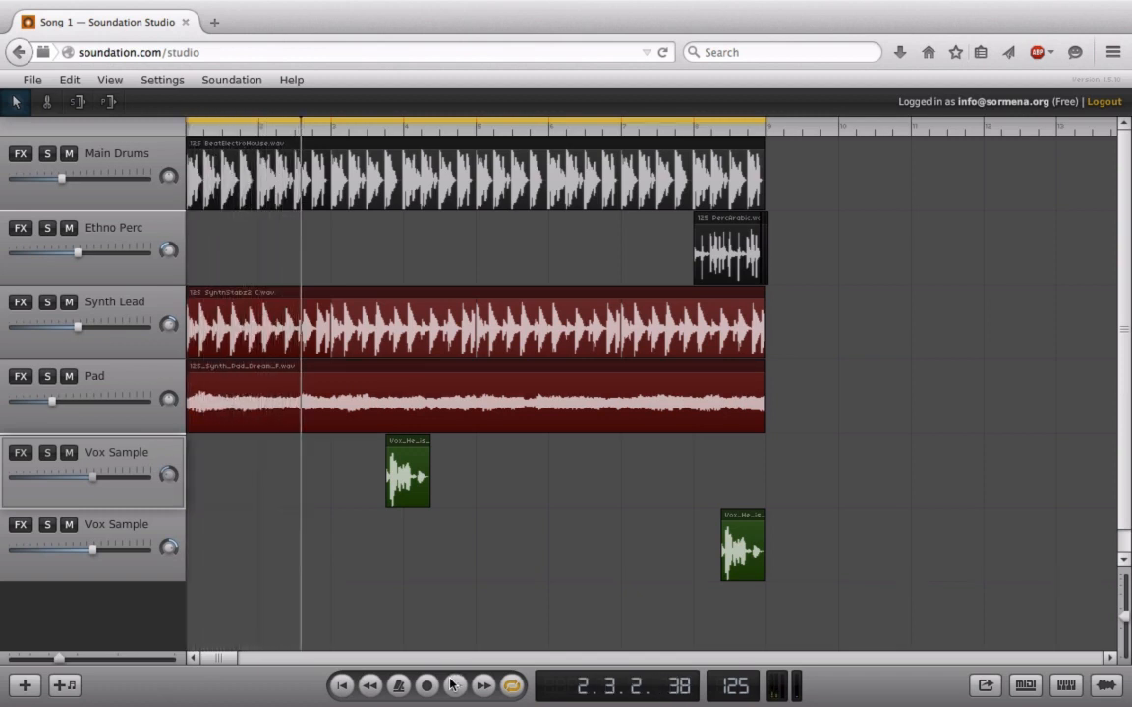
{"action": "left_click", "coordinate": [455, 684]}
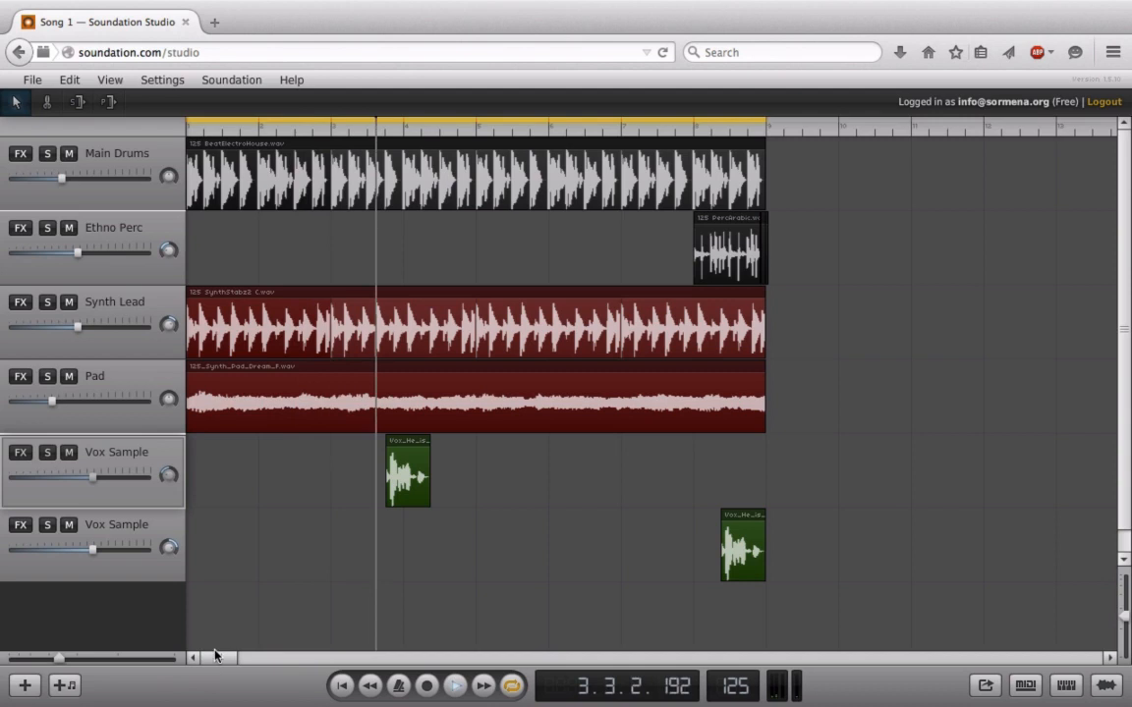
{"action": "scroll", "scroll_direction": "right", "scroll_amount": 3}
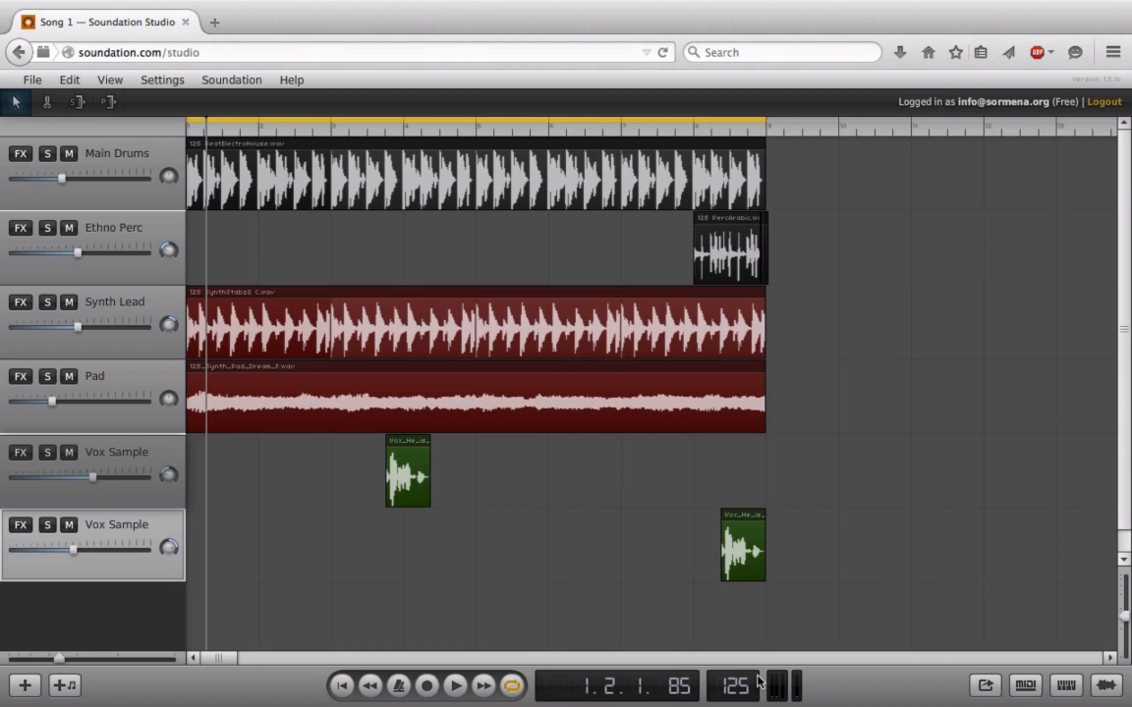
{"action": "mouse_move", "coordinate": [290, 467]}
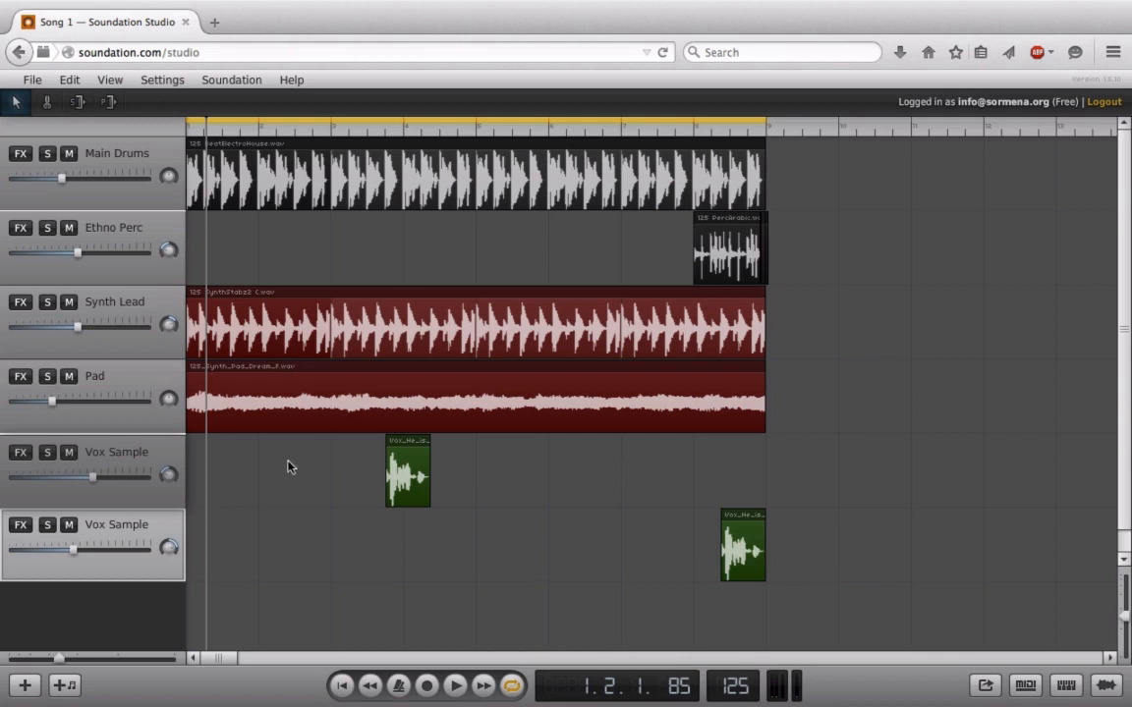
{"action": "mouse_move", "coordinate": [128, 445]}
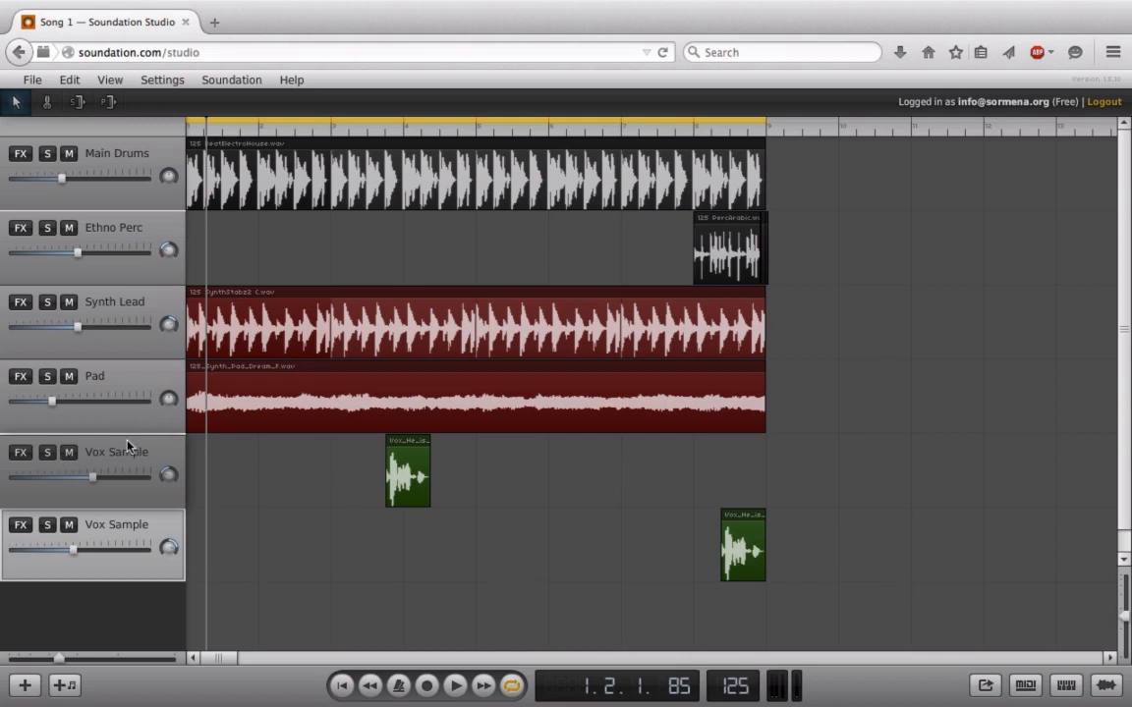